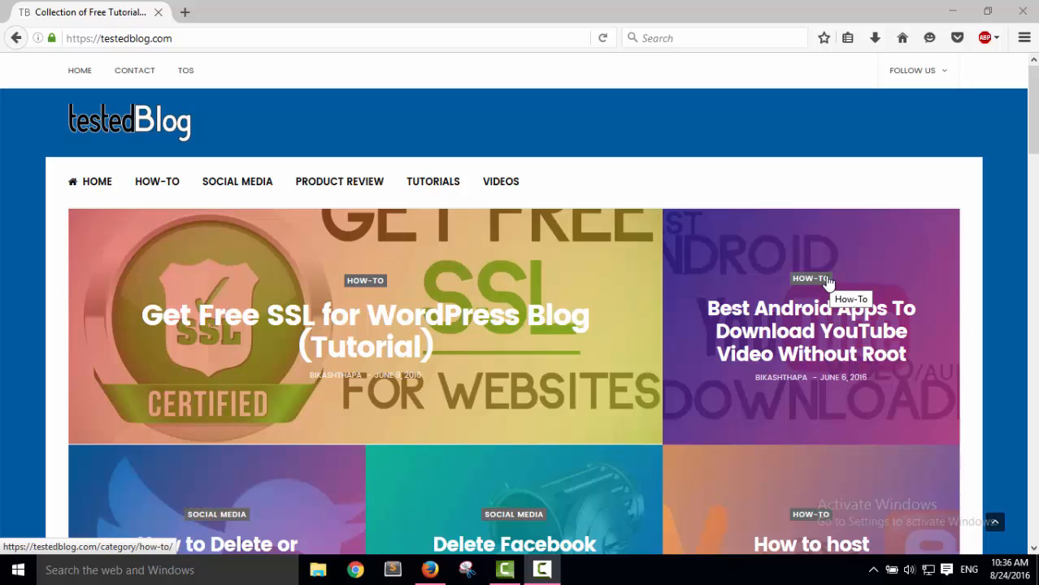
{"action": "mouse_move", "coordinate": [714, 340]}
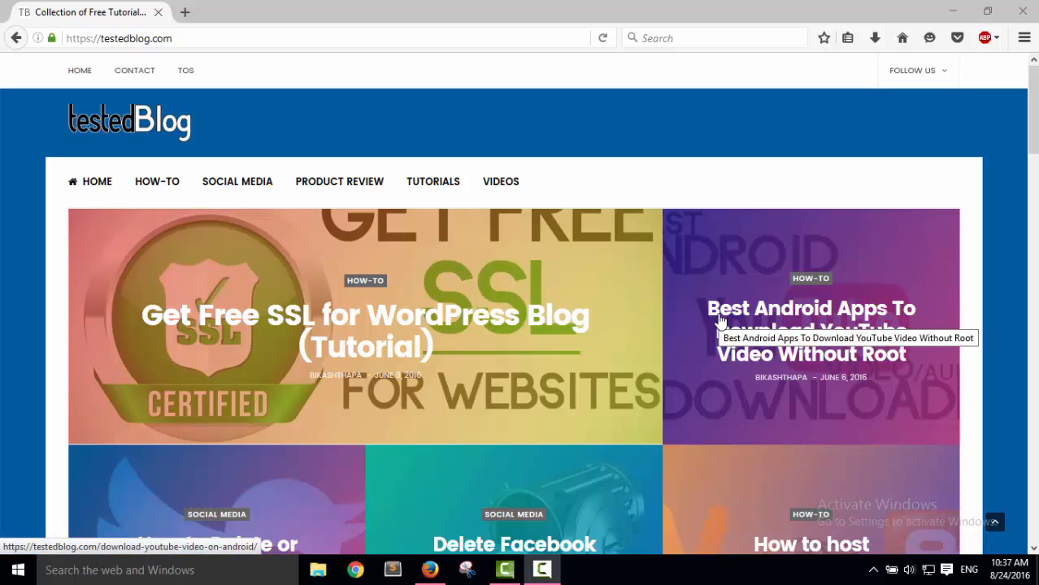
{"action": "mouse_move", "coordinate": [604, 286]}
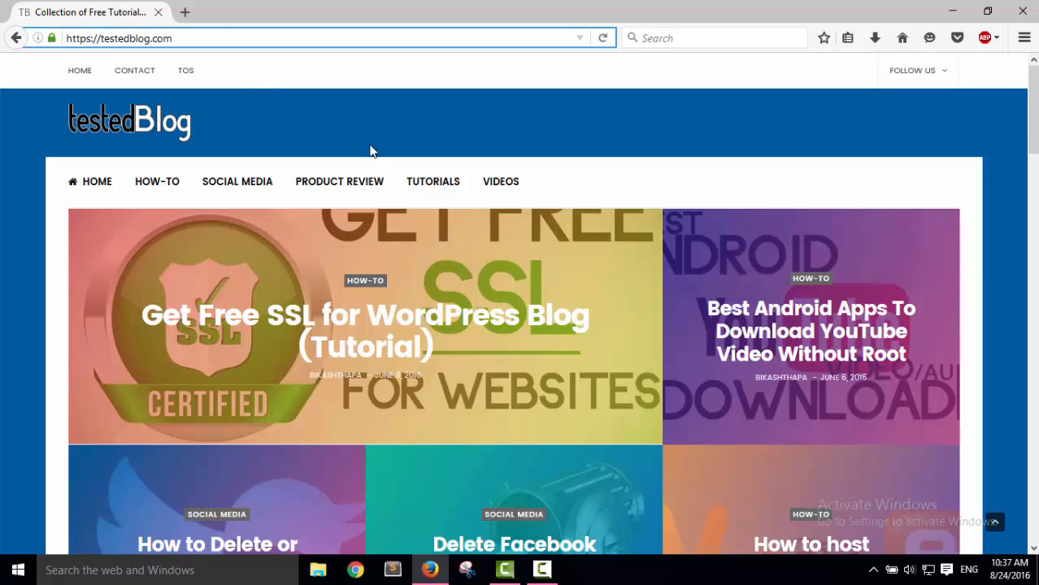
Step: Scroll the testedBlog home page down to the SSL for WordPress article tile
{"action": "scroll", "scroll_direction": "down", "scroll_amount": 3}
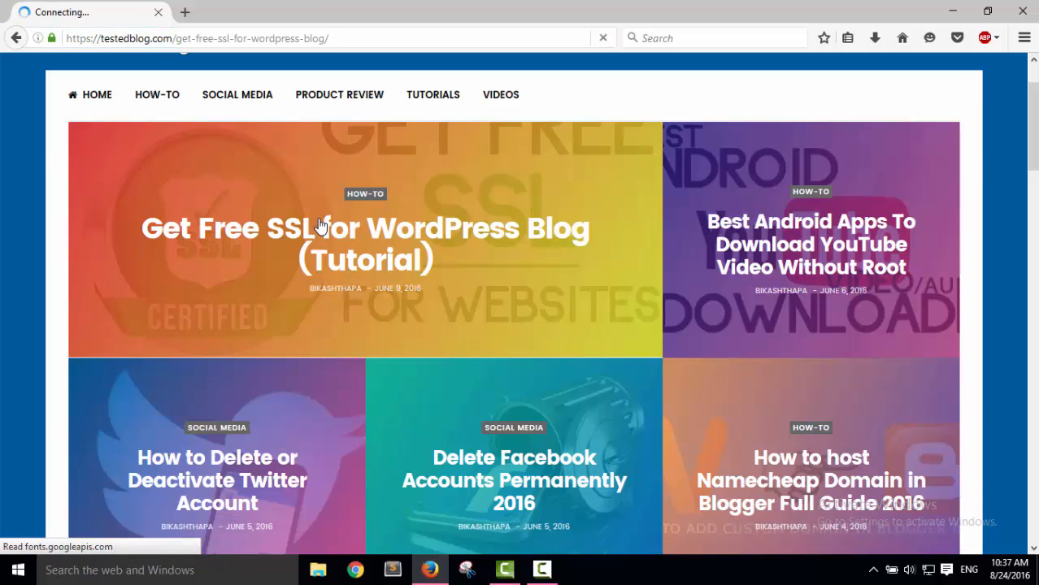
Step: Open the 'Get Free SSL for WordPress Blog (Tutorial)' article and scroll back to its top
{"action": "left_click", "coordinate": [365, 244]}
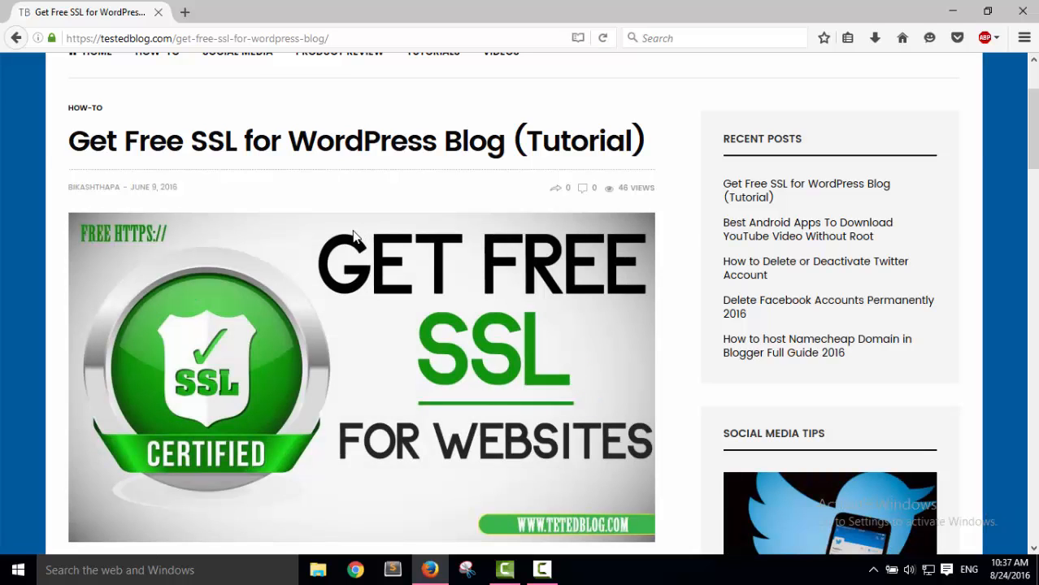
{"action": "scroll", "scroll_direction": "up", "scroll_amount": 3}
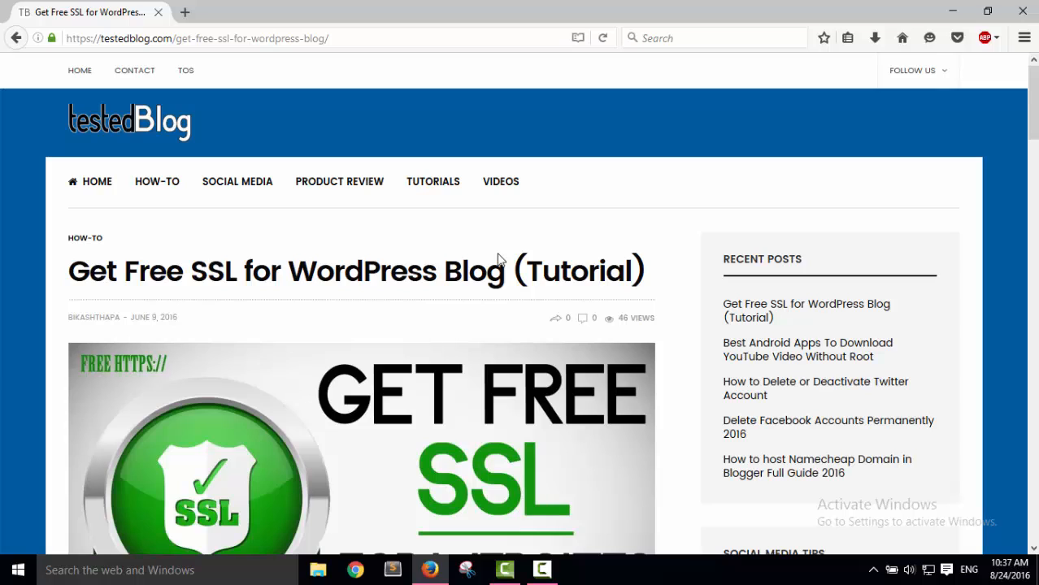
{"action": "mouse_move", "coordinate": [294, 11]}
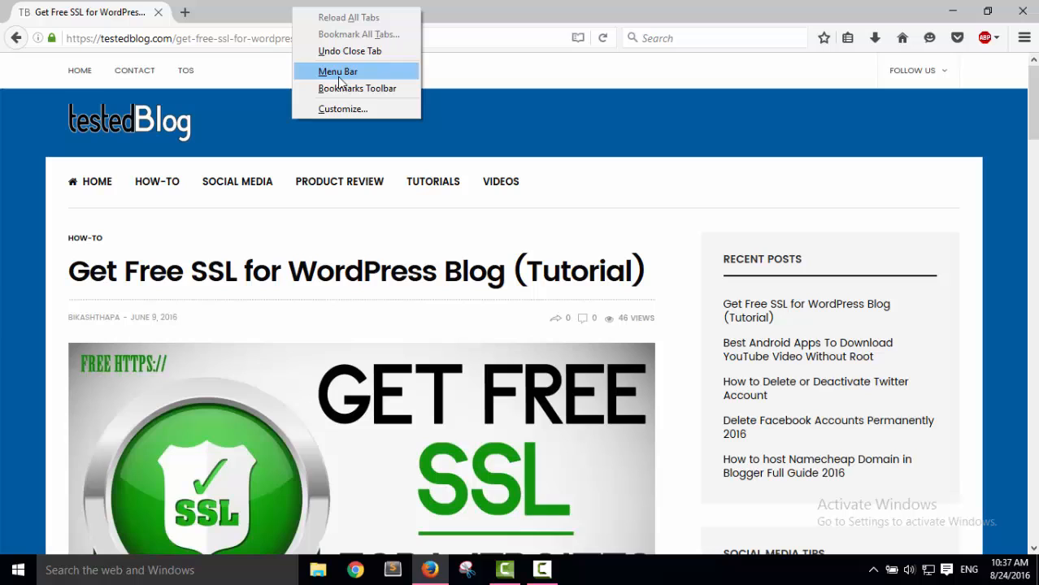
Step: Turn on the menu bar, browse the File menu, then switch the menu bar off
{"action": "left_click", "coordinate": [338, 71]}
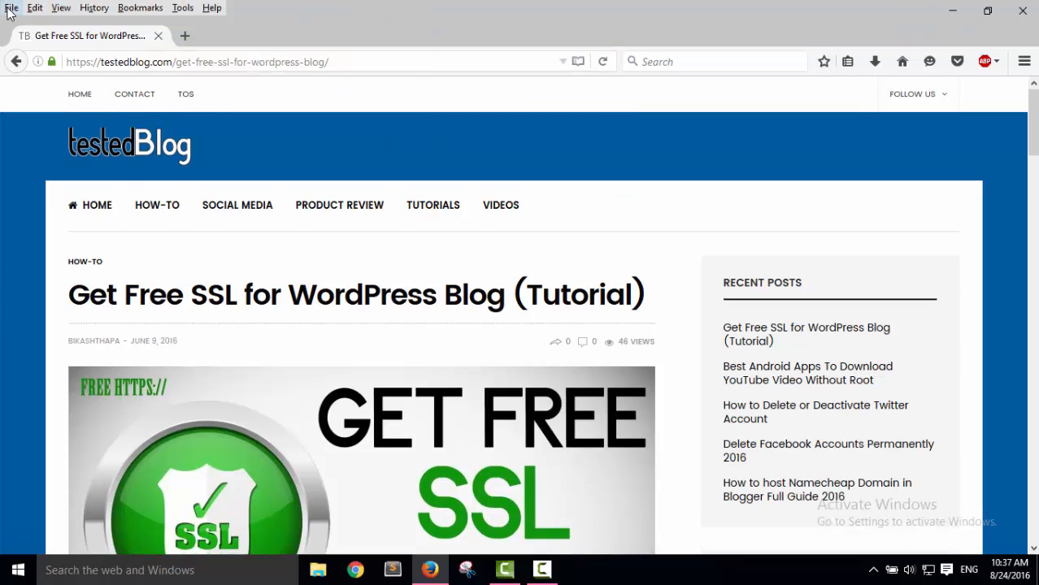
{"action": "left_click", "coordinate": [11, 7]}
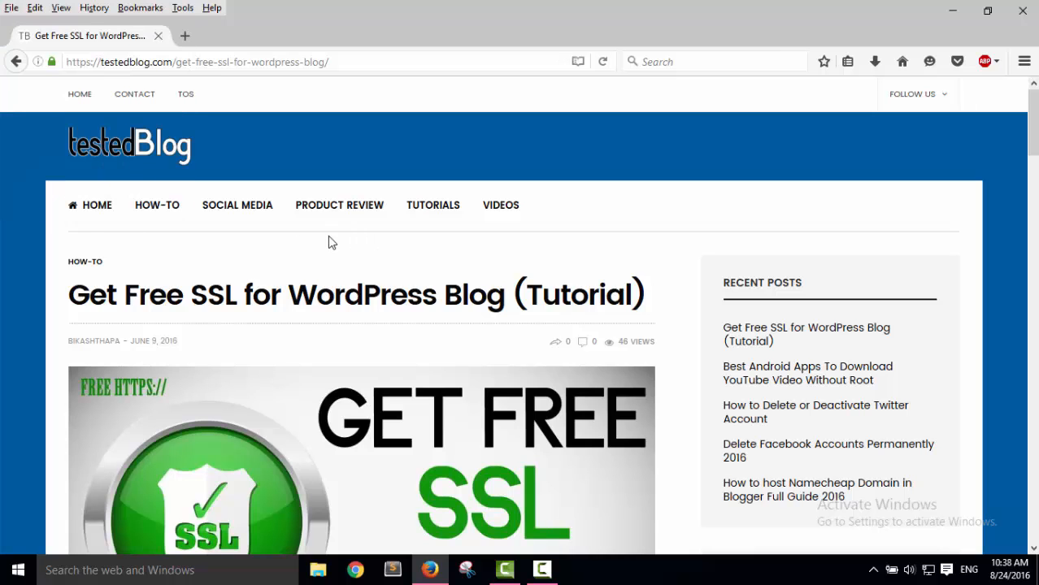
{"action": "mouse_move", "coordinate": [290, 16]}
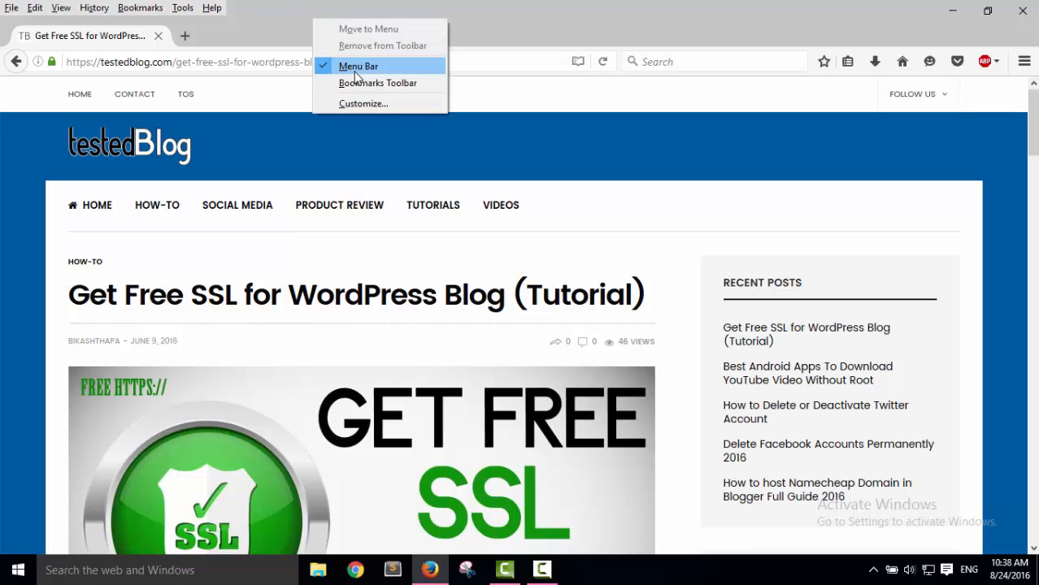
{"action": "left_click", "coordinate": [357, 66]}
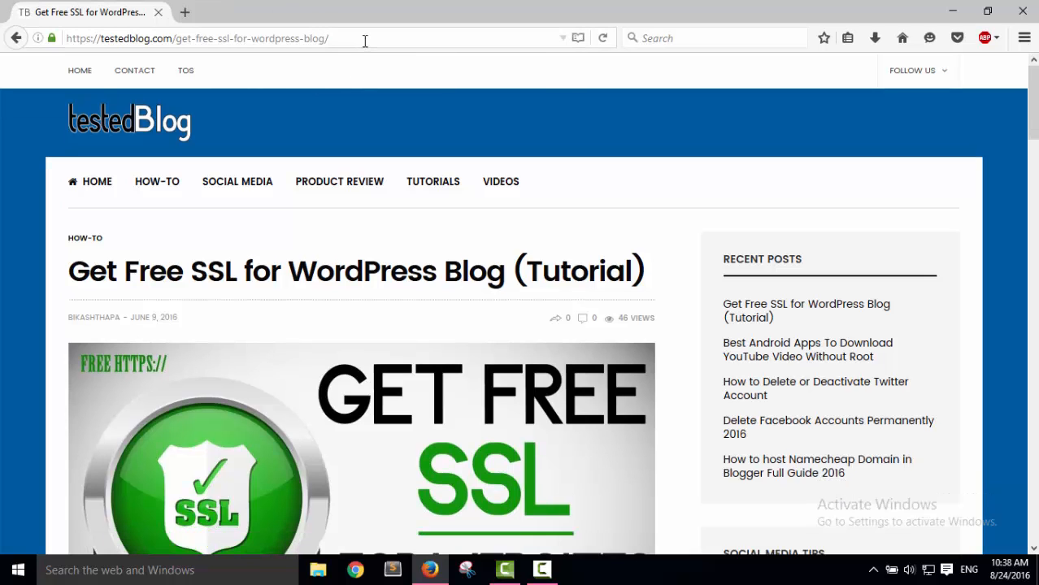
Step: Select the SSL article's web address in the address bar
{"action": "left_click", "coordinate": [195, 38]}
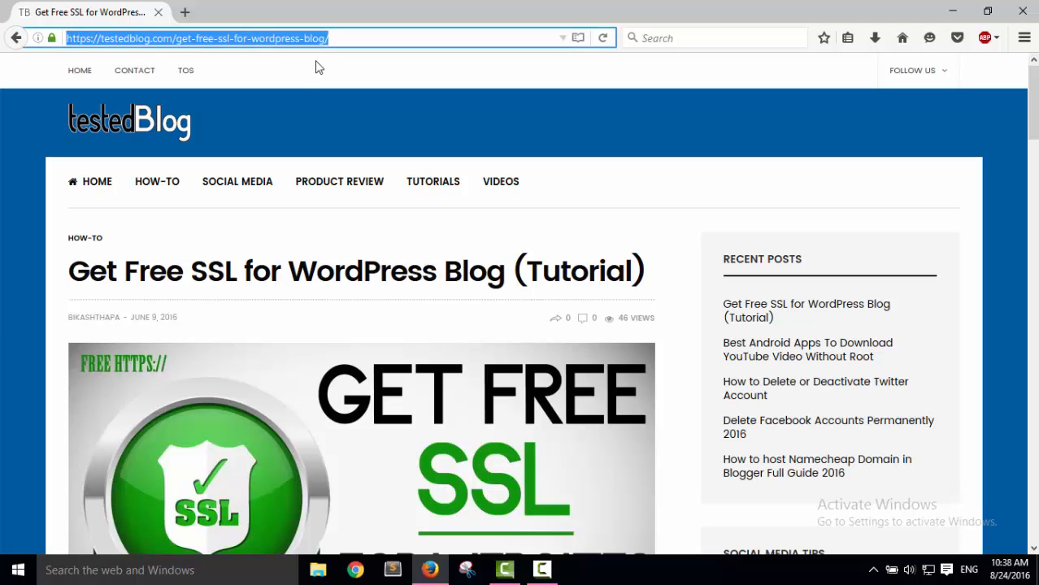
{"action": "mouse_move", "coordinate": [394, 73]}
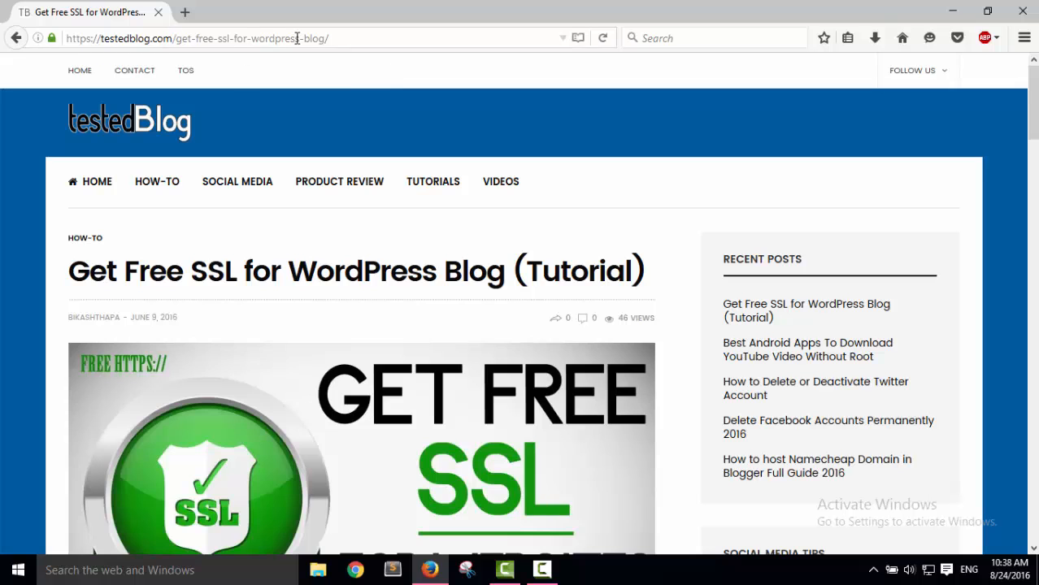
Step: Replace the article tab with a new blank tab and check the network status
{"action": "left_click", "coordinate": [185, 11]}
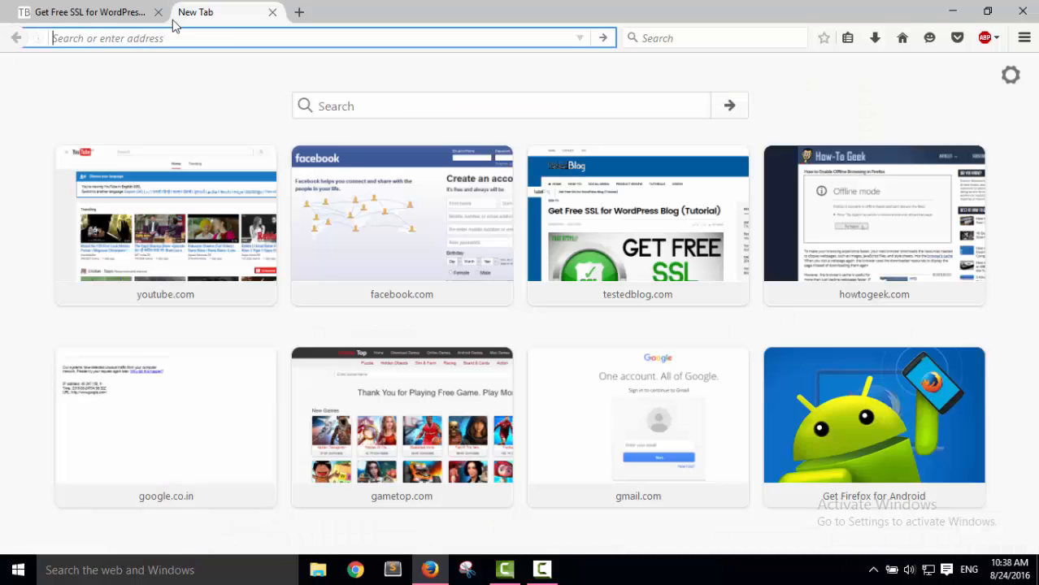
{"action": "left_click", "coordinate": [159, 11]}
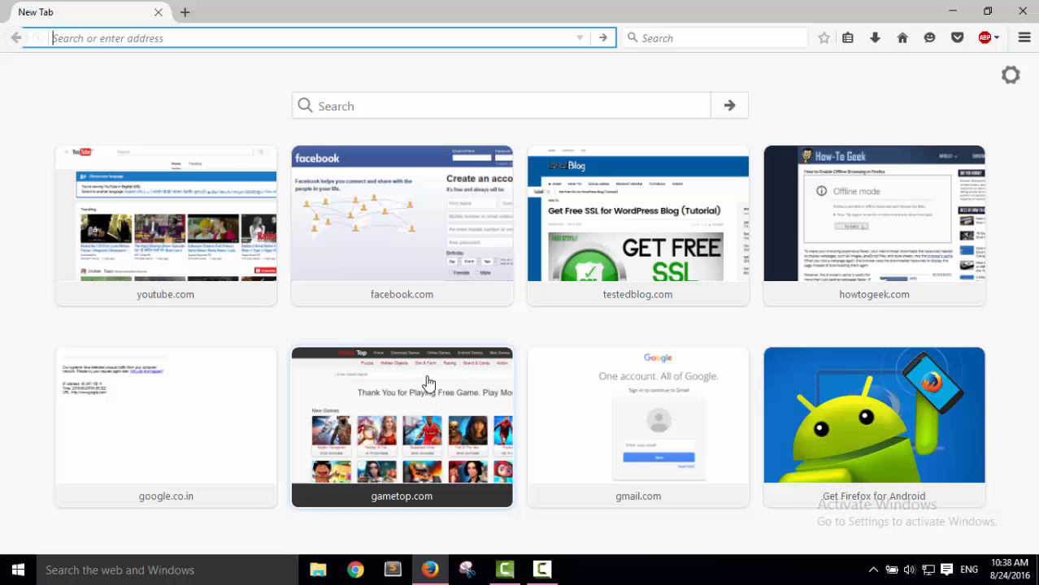
{"action": "left_click", "coordinate": [930, 569]}
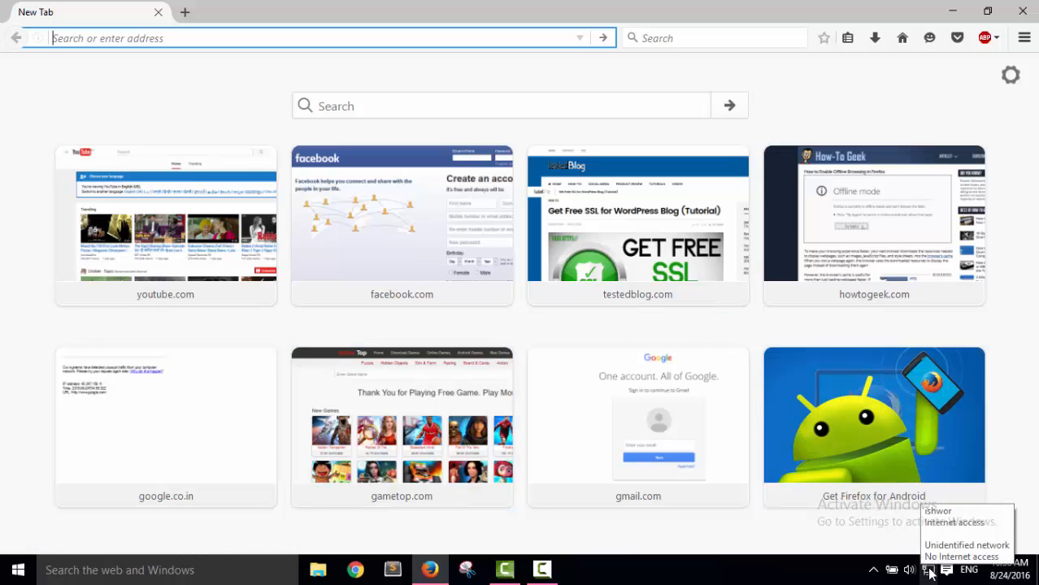
{"action": "mouse_move", "coordinate": [771, 562]}
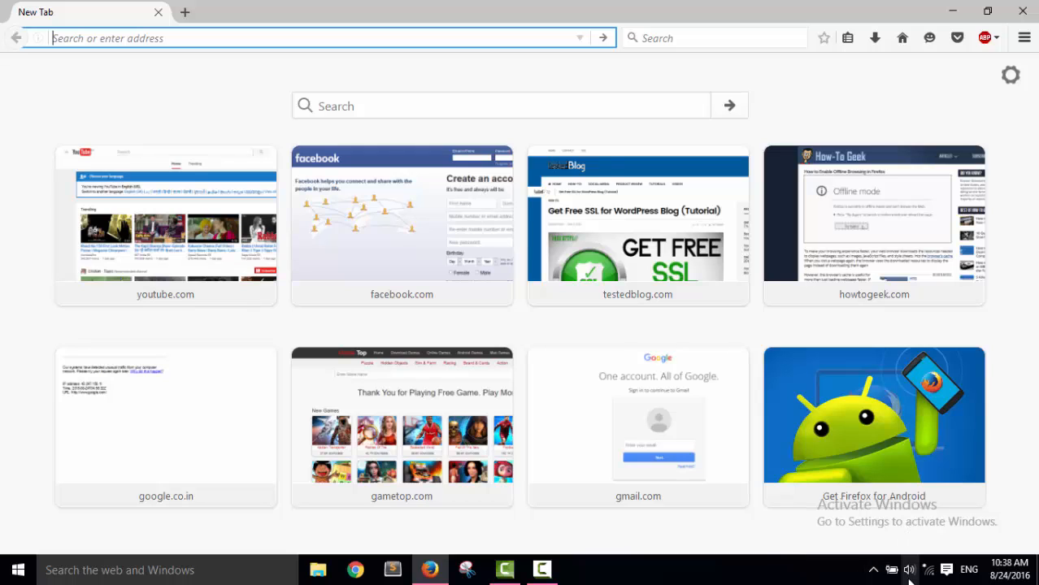
{"action": "mouse_move", "coordinate": [342, 64]}
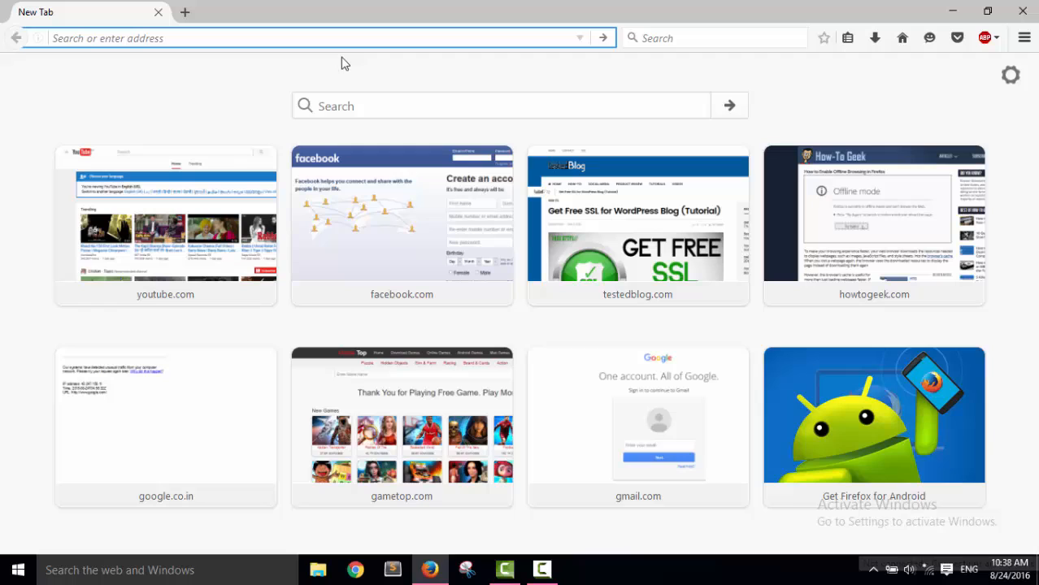
{"action": "mouse_move", "coordinate": [95, 141]}
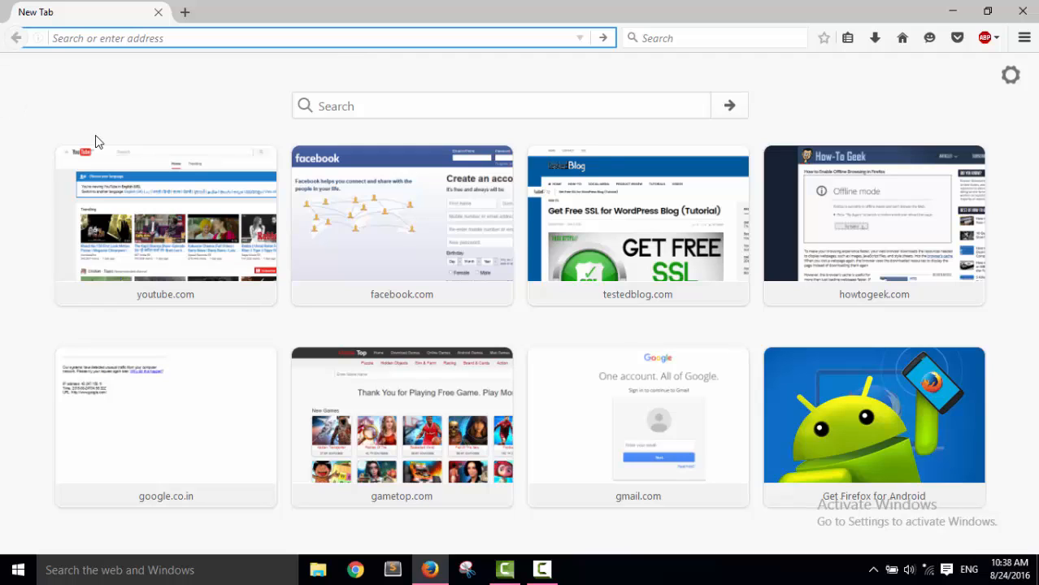
{"action": "mouse_move", "coordinate": [616, 228]}
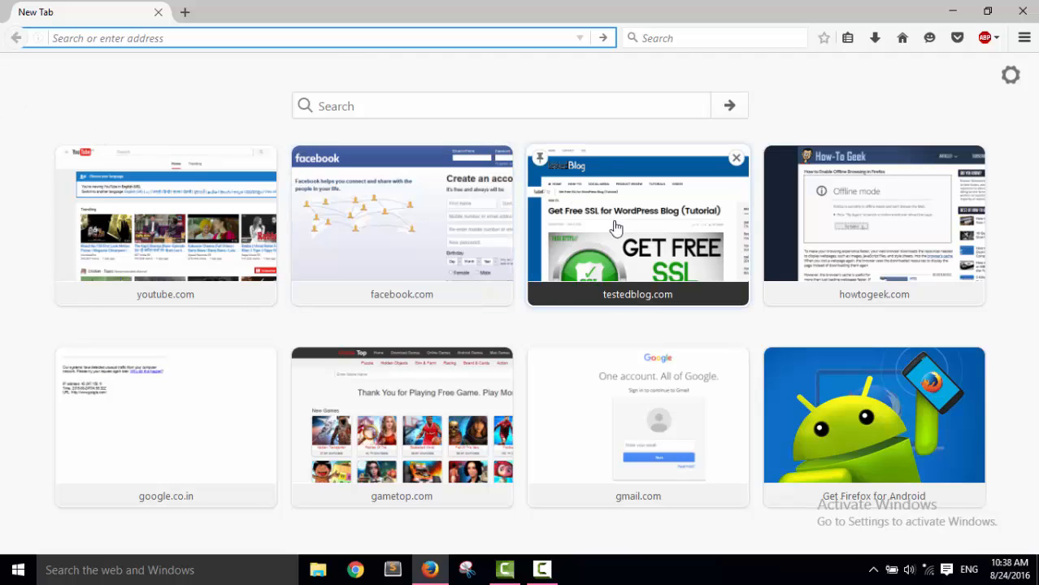
Step: Reopen the testedblog.com SSL article from its thumbnail offline and scroll through it
{"action": "left_click", "coordinate": [637, 220]}
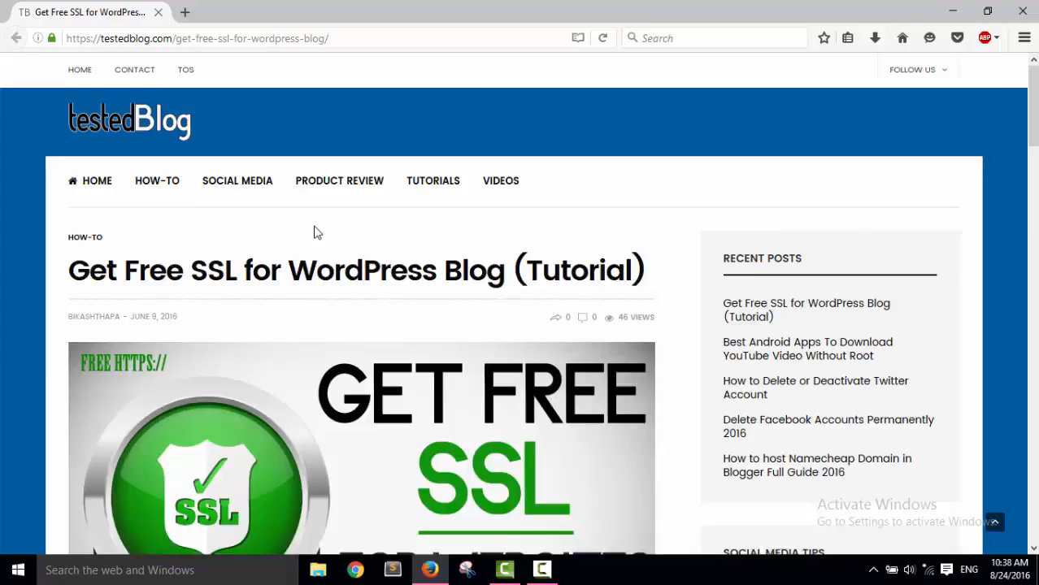
{"action": "scroll", "scroll_direction": "down", "scroll_amount": 3}
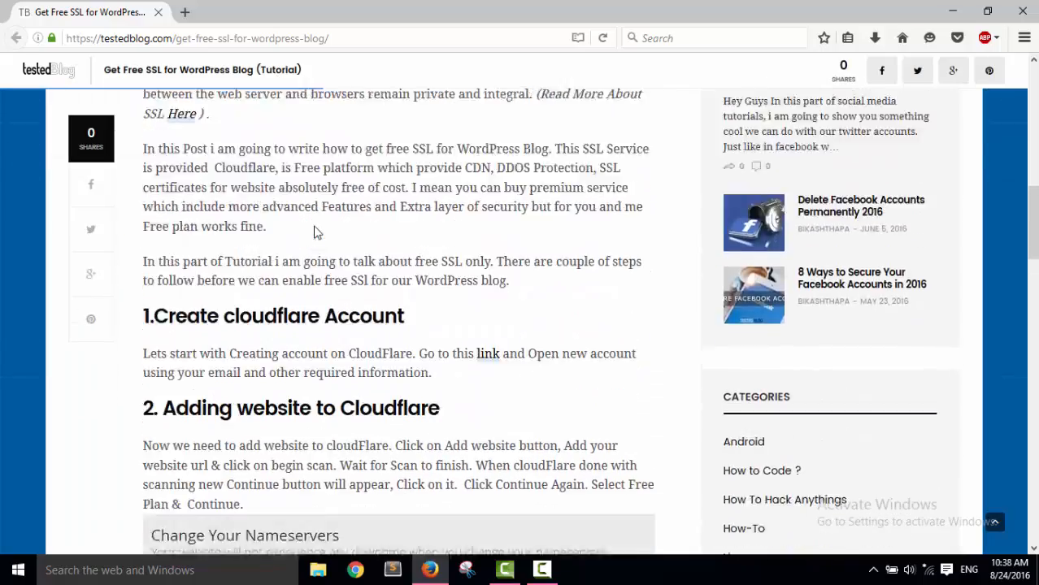
{"action": "scroll", "scroll_direction": "down", "scroll_amount": 3}
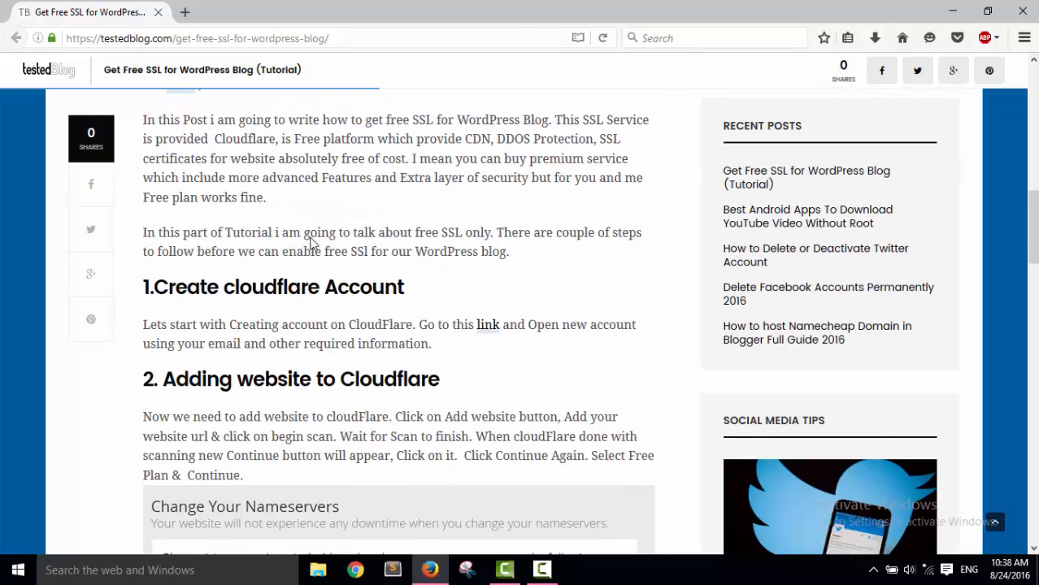
{"action": "scroll", "scroll_direction": "down", "scroll_amount": 3}
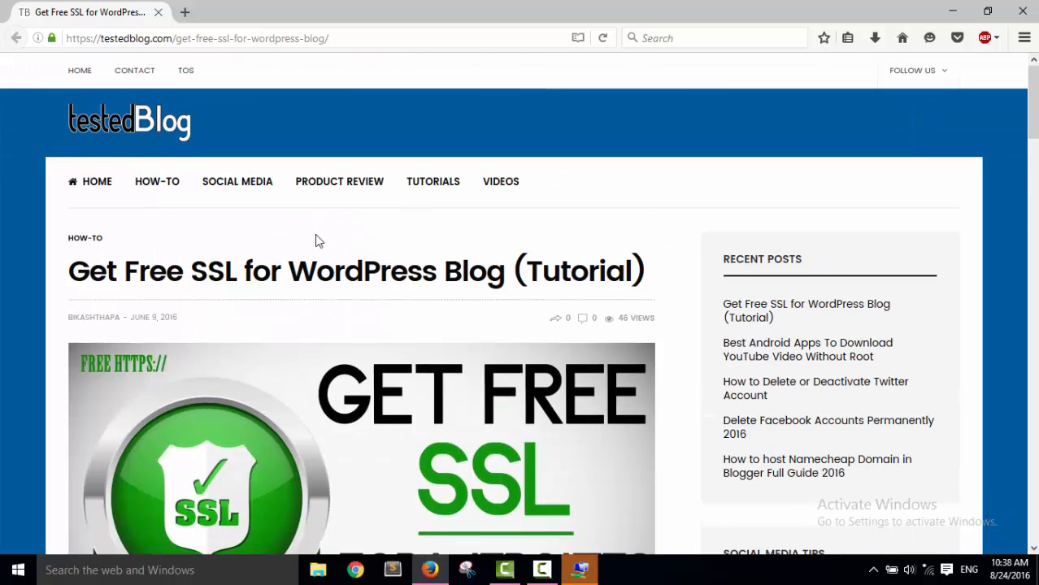
{"action": "mouse_move", "coordinate": [348, 249]}
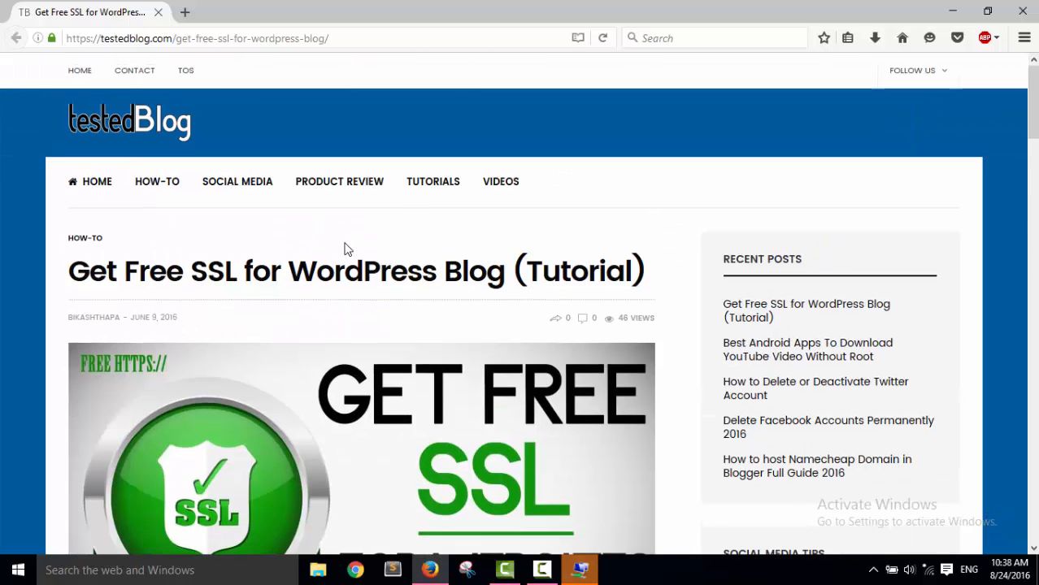
{"action": "mouse_move", "coordinate": [407, 235]}
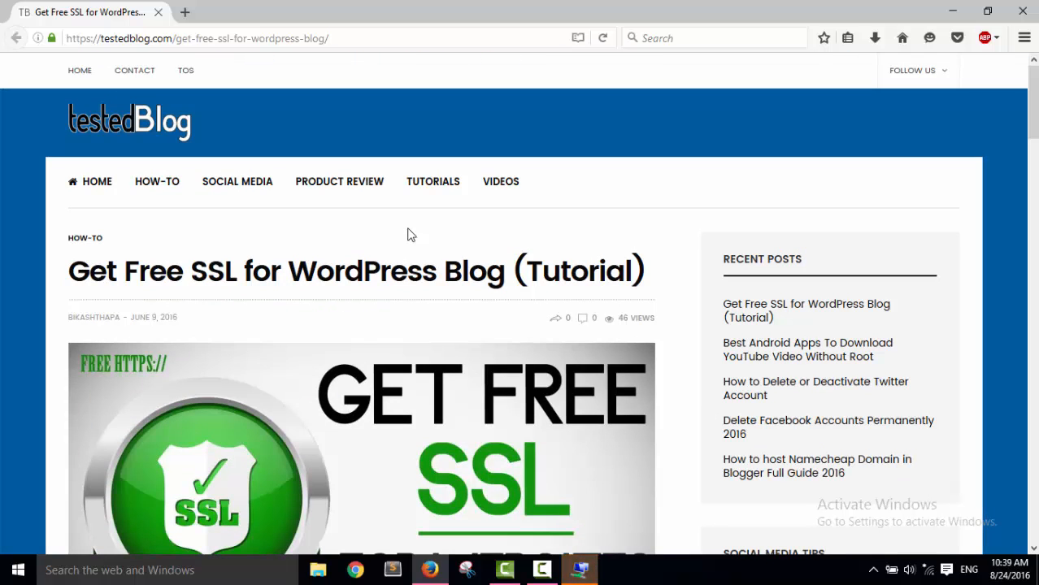